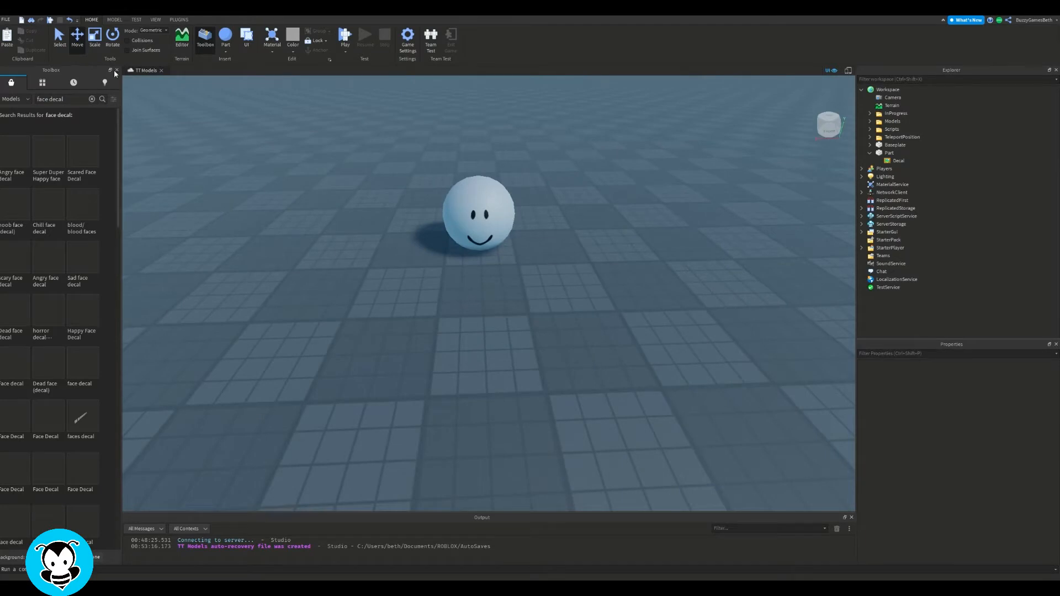
Close the Toolbox panel, leaving the smiley sphere scene with the sphere deselected
left_click(116, 71)
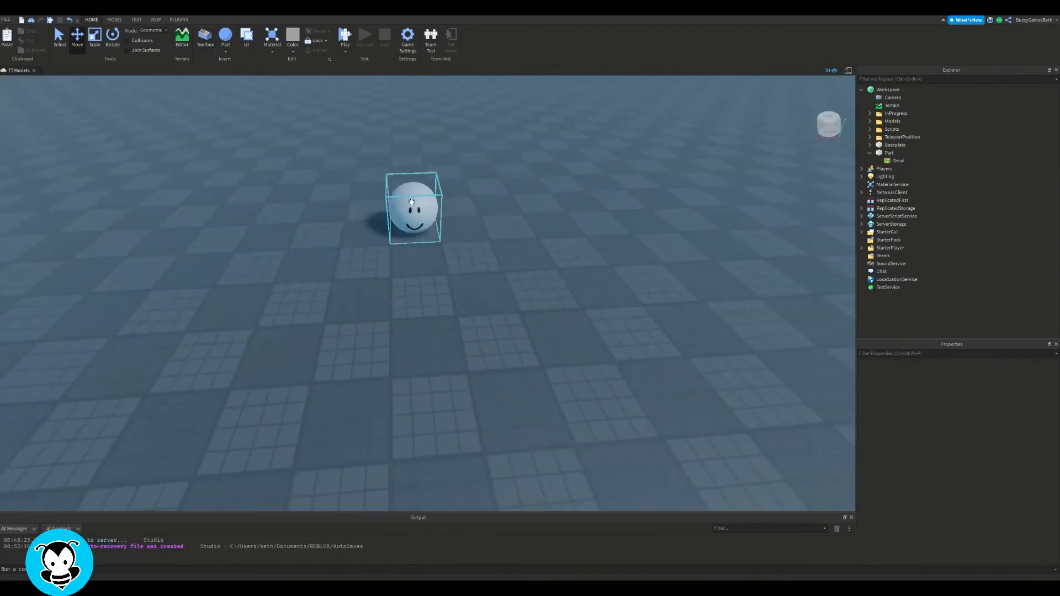
left_click(622, 233)
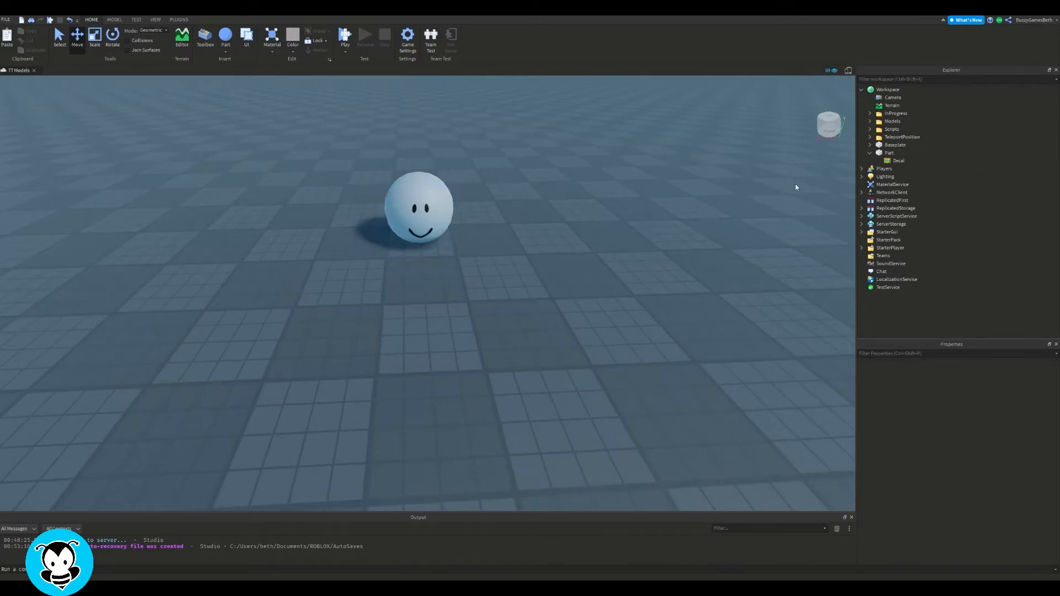
left_click(889, 153)
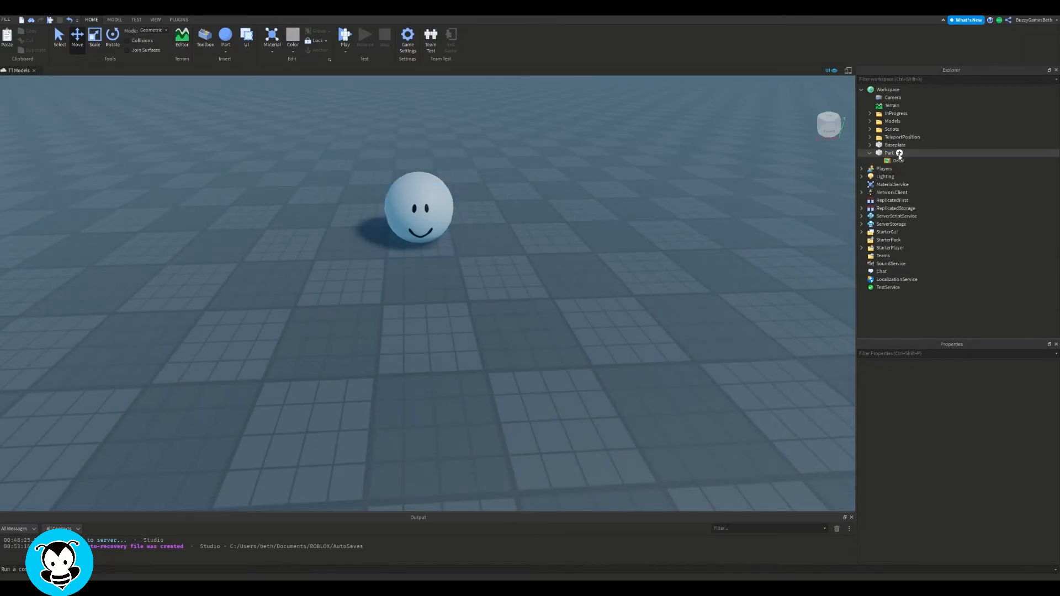
Add a ProximityPrompt to the sphere with ActionText 'Hold to Change', HoldDuration 0.5 and ObjectText 'Face Changer'
left_click(888, 152)
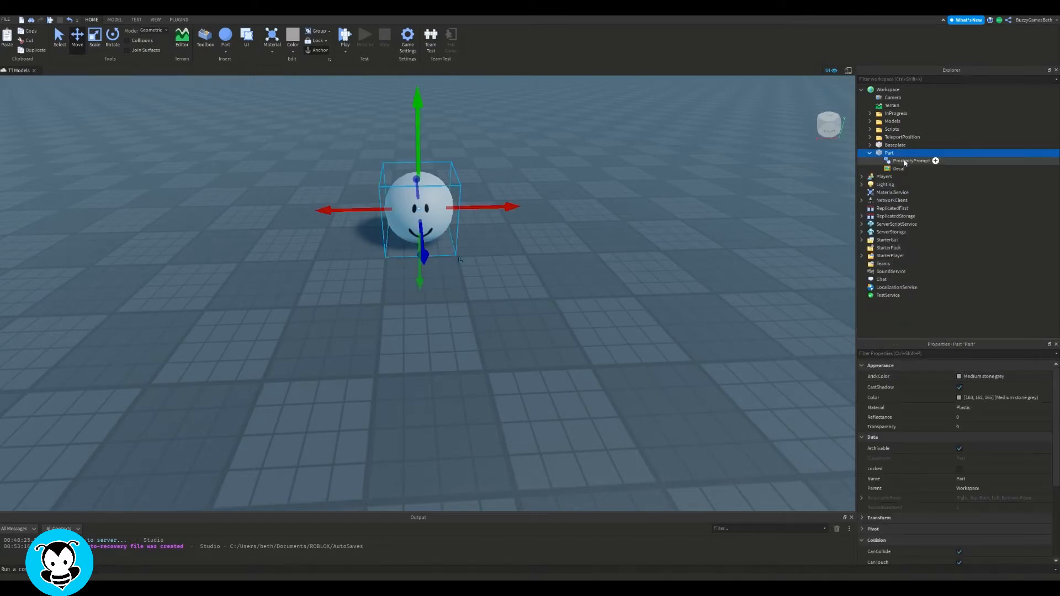
left_click(911, 160)
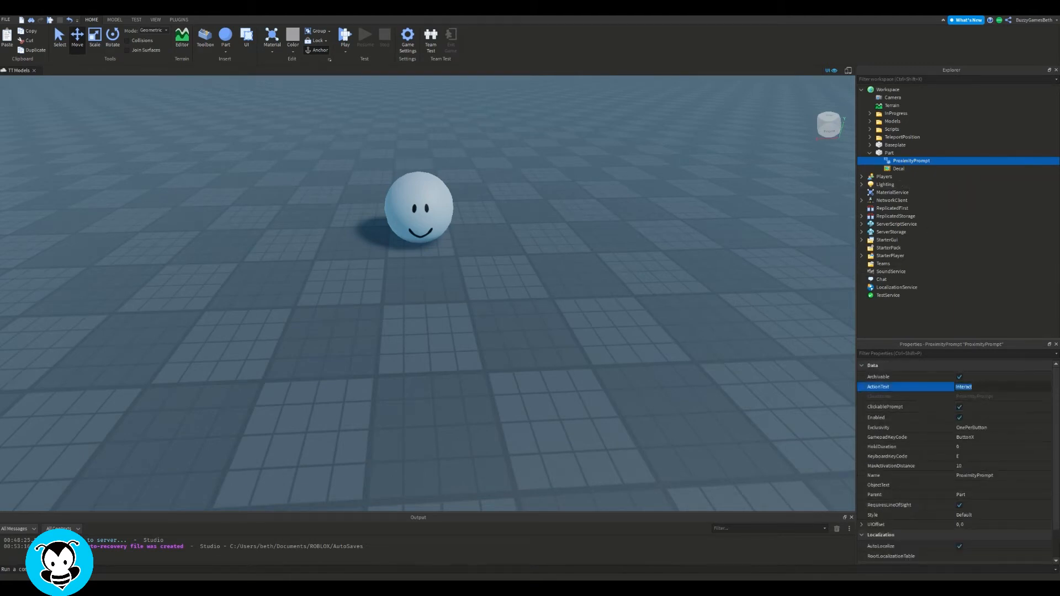
type("Hold to Change")
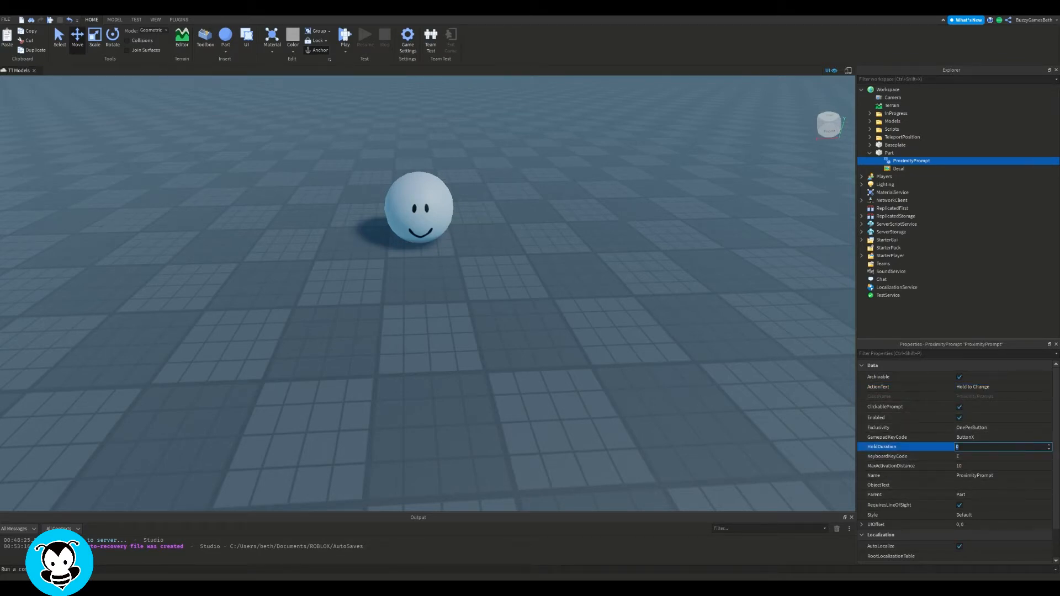
type("0.5")
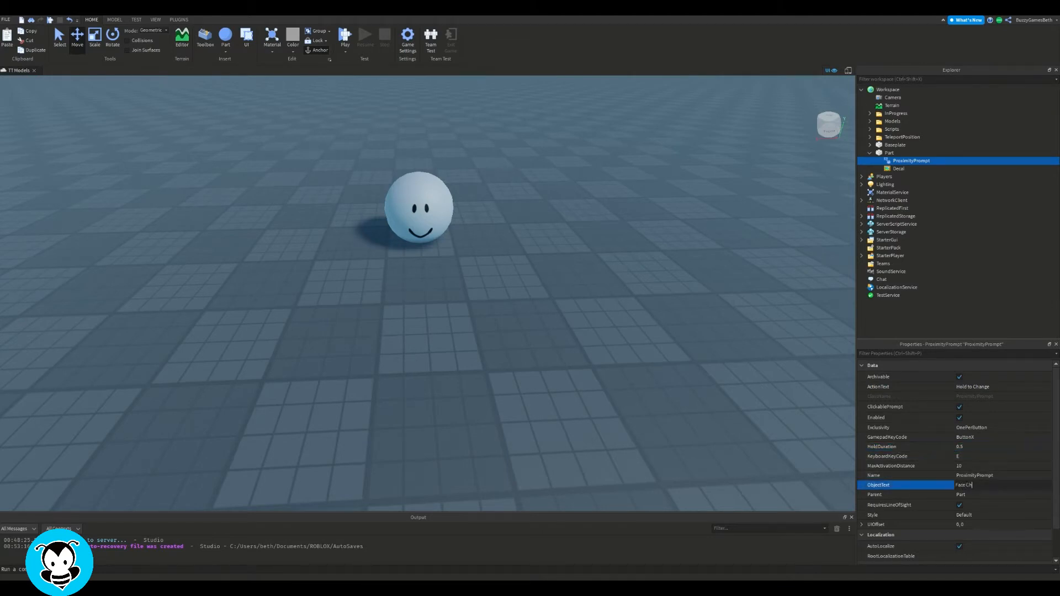
type("Face Changer")
type("sc")
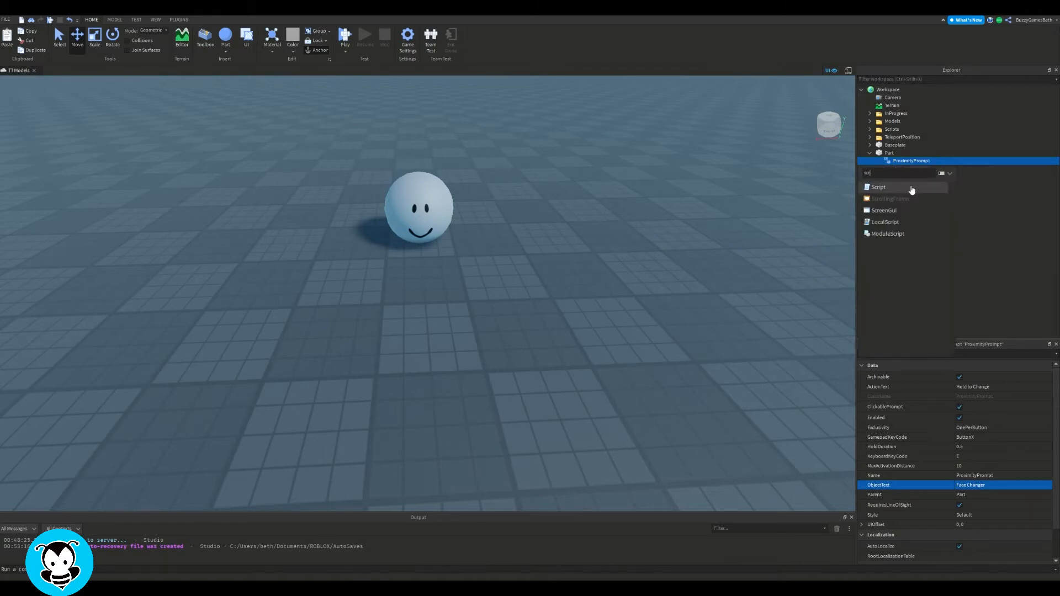
Add a Script under the prompt whose Triggered handler sets the player's Head.Face.Texture to the decal's Texture
left_click(878, 187)
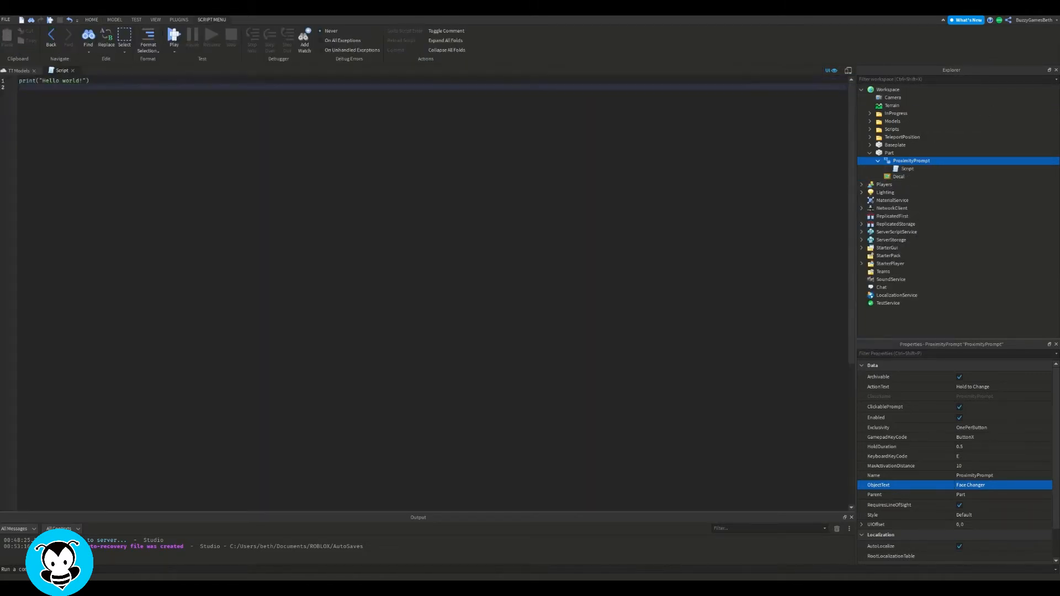
type("local part = script.Pare")
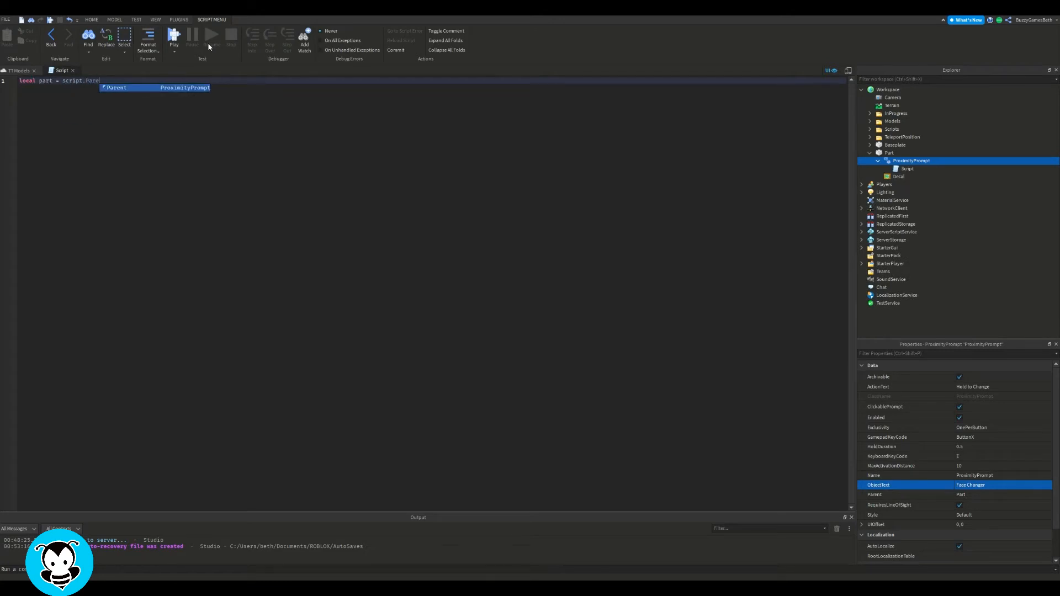
type("local decal = part.Deca")
type("script.Parent.Triggered:Connect(function(plr")
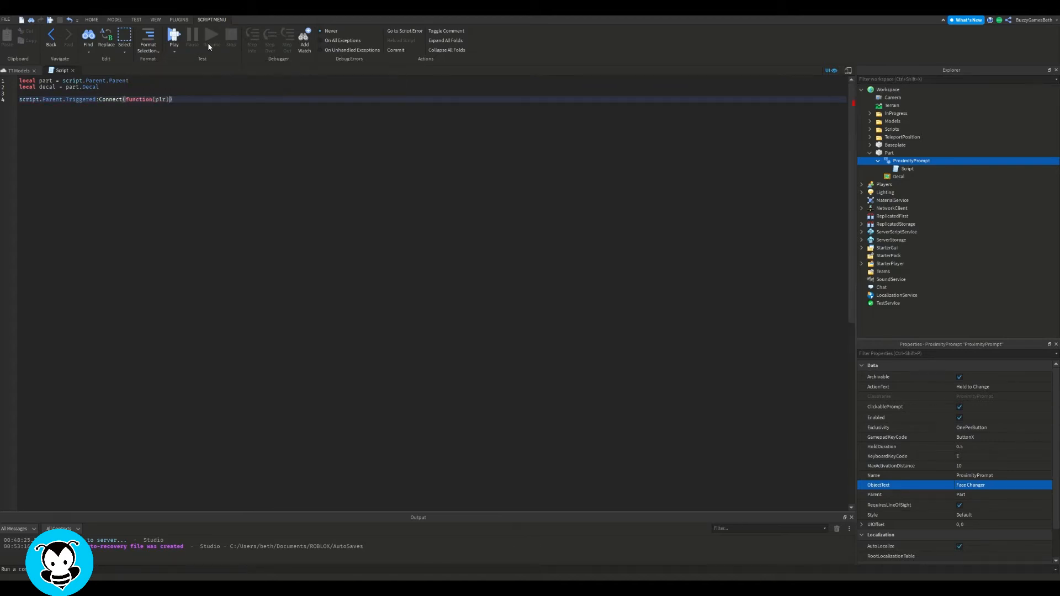
type("local char = player.")
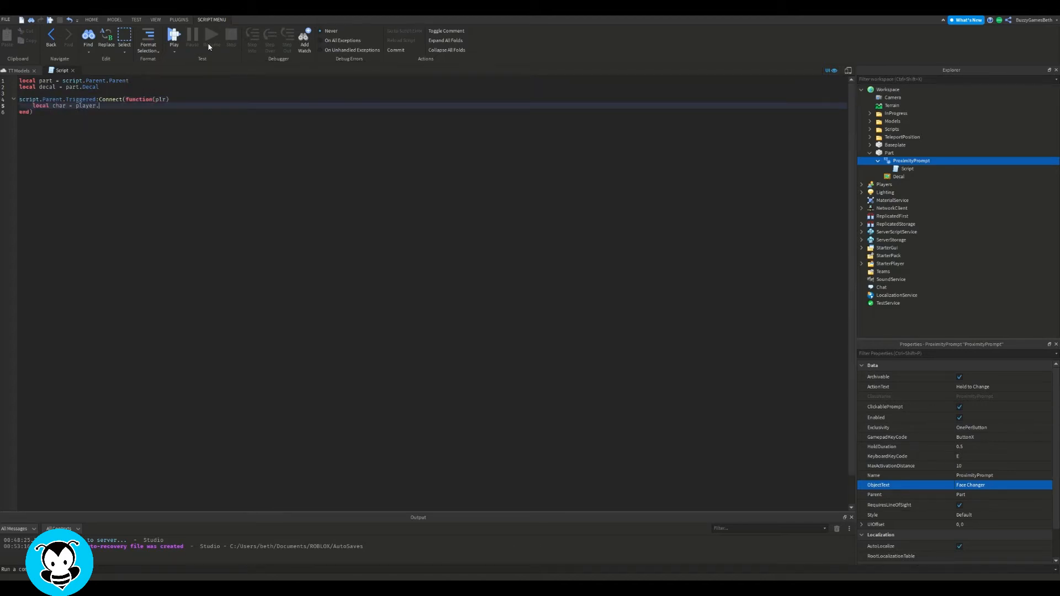
type("Charact")
type("char.Head.Face.Texture = decal.Texture")
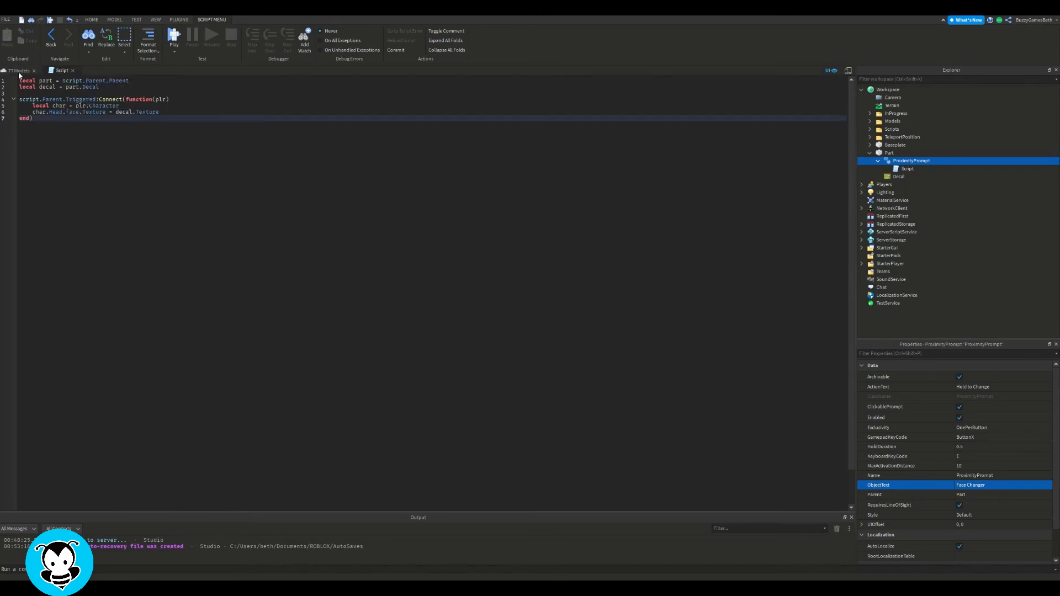
Start a playtest of the game
left_click(174, 38)
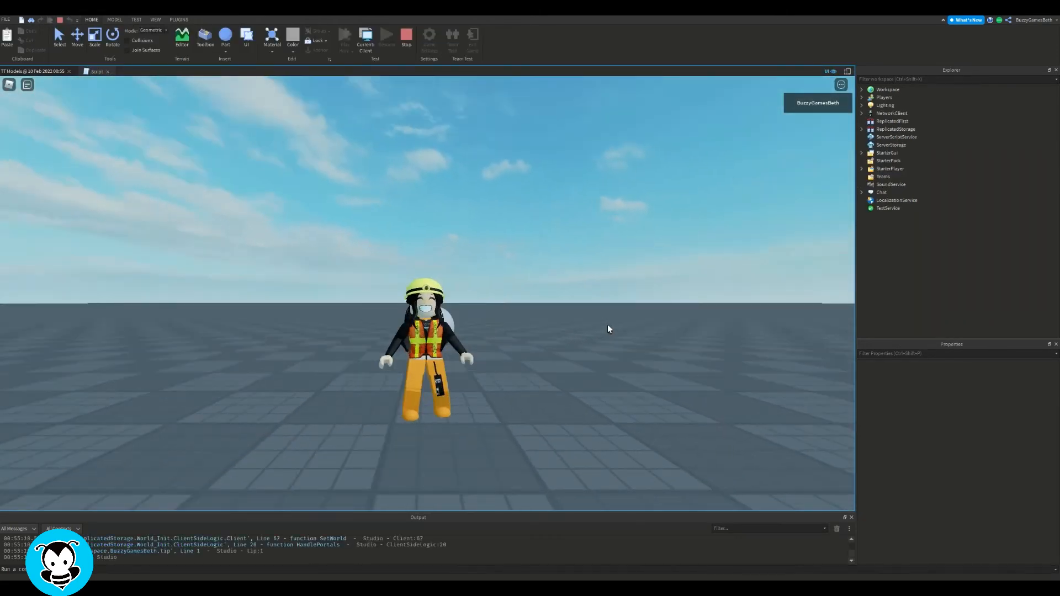